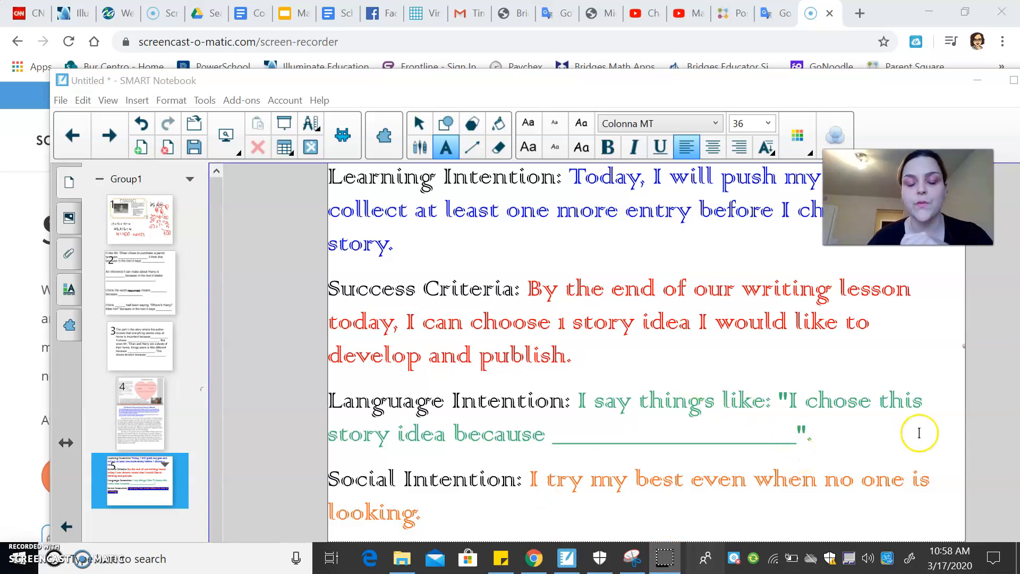
mouse_move(919, 432)
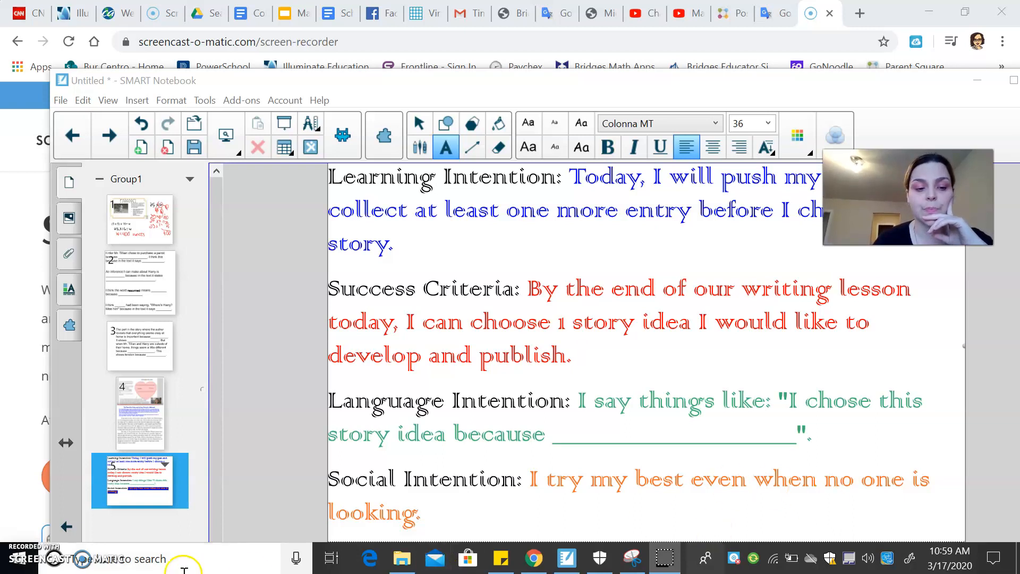
mouse_move(202, 394)
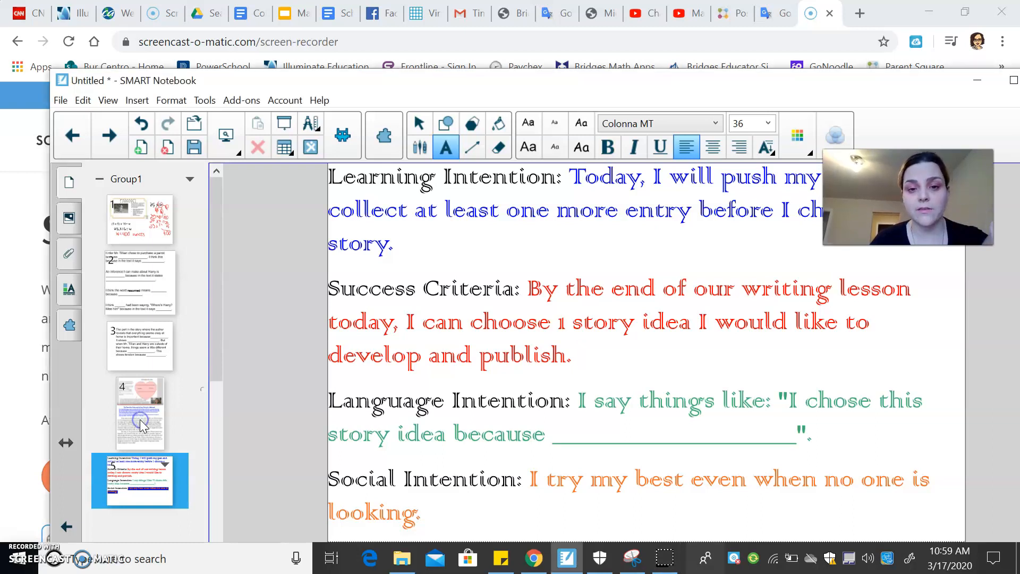
Step: Open page 4, the heart-map page of fairytale ideas, and maximize the notebook window
left_click(140, 412)
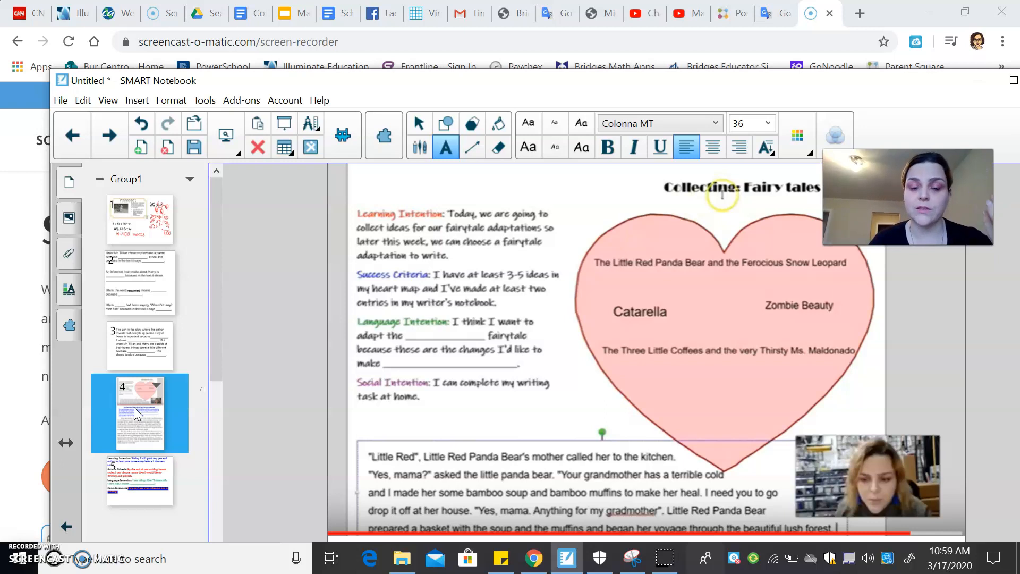
mouse_move(494, 177)
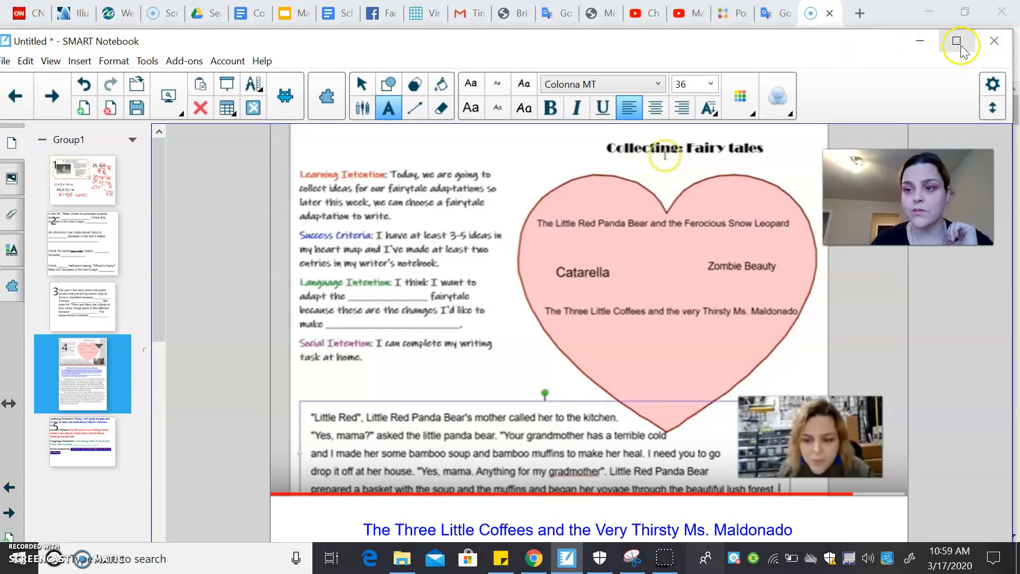
left_click(958, 40)
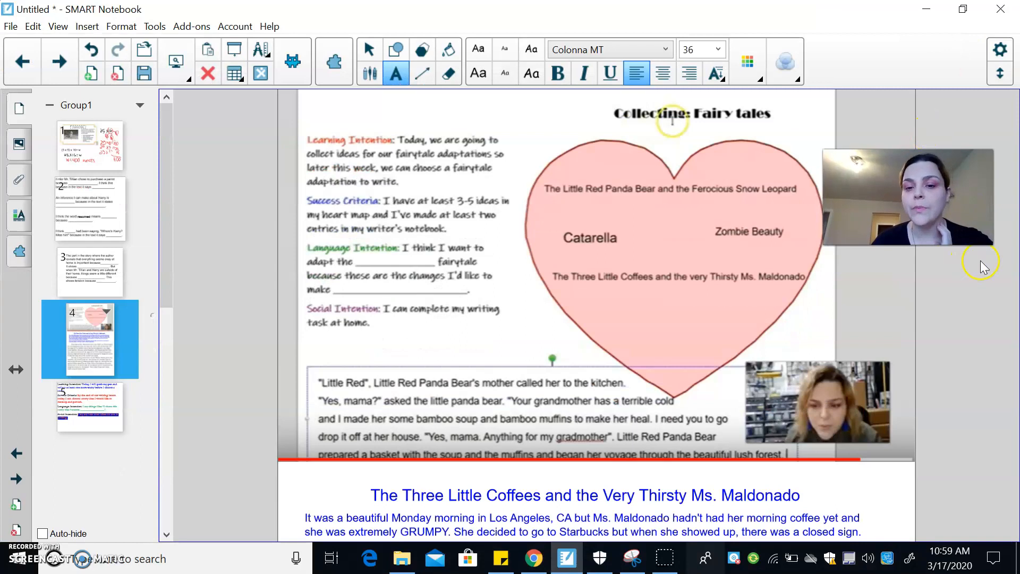
mouse_move(957, 316)
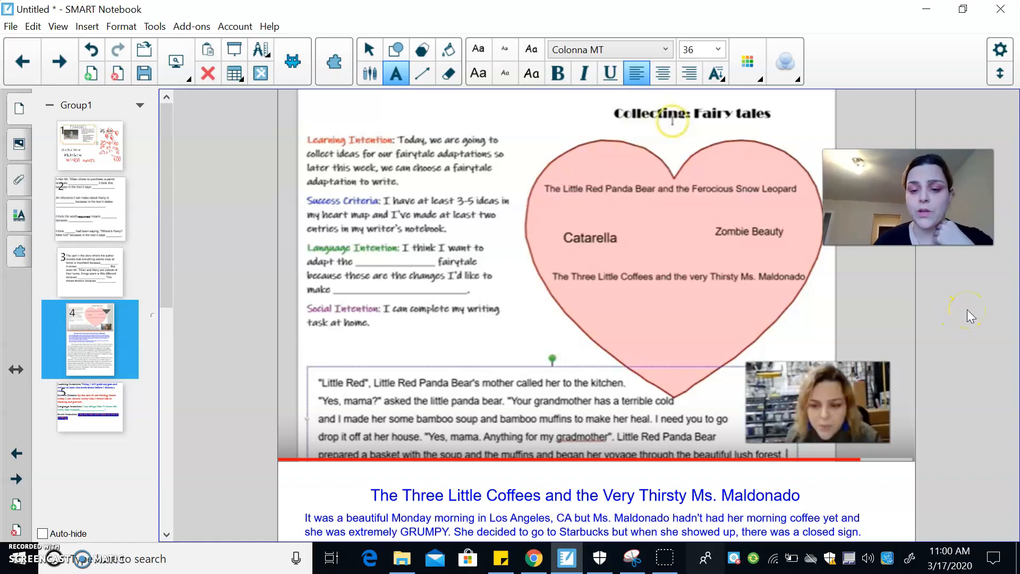
mouse_move(971, 316)
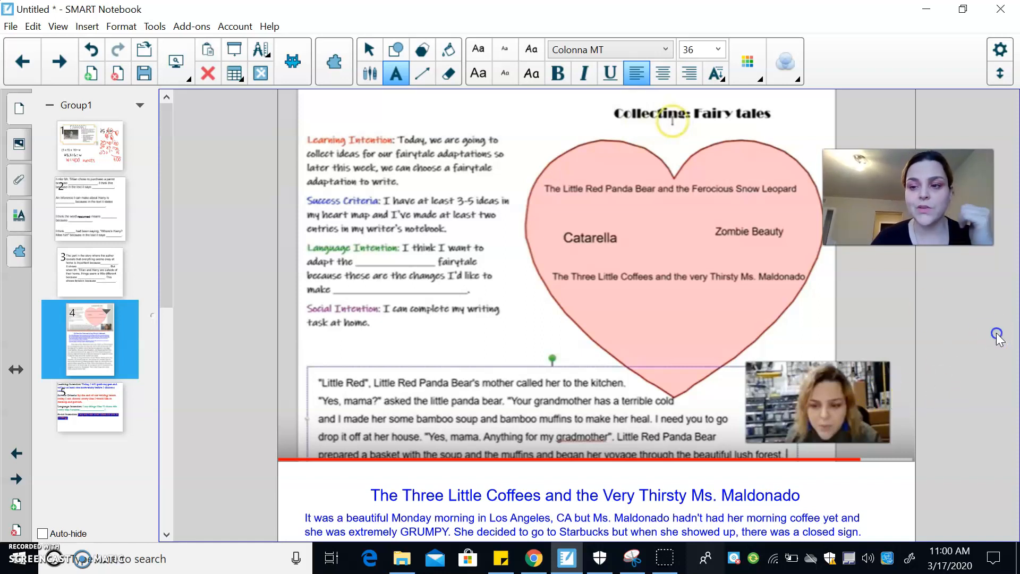
mouse_move(174, 292)
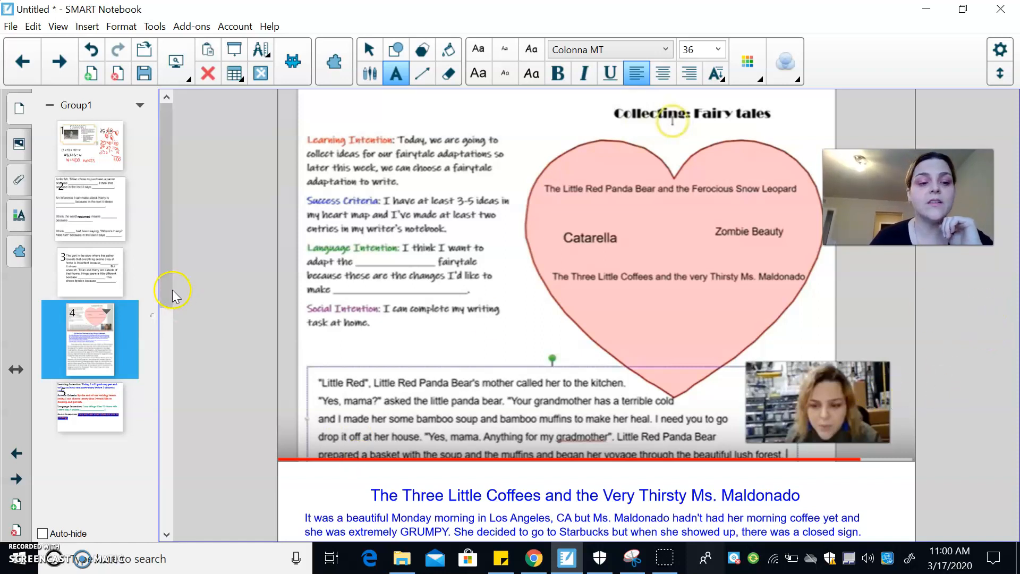
Step: Scroll past the Little Red Panda Bear video to the Three Little Coffees and Cat-a-rella drafts
scroll("down", 3)
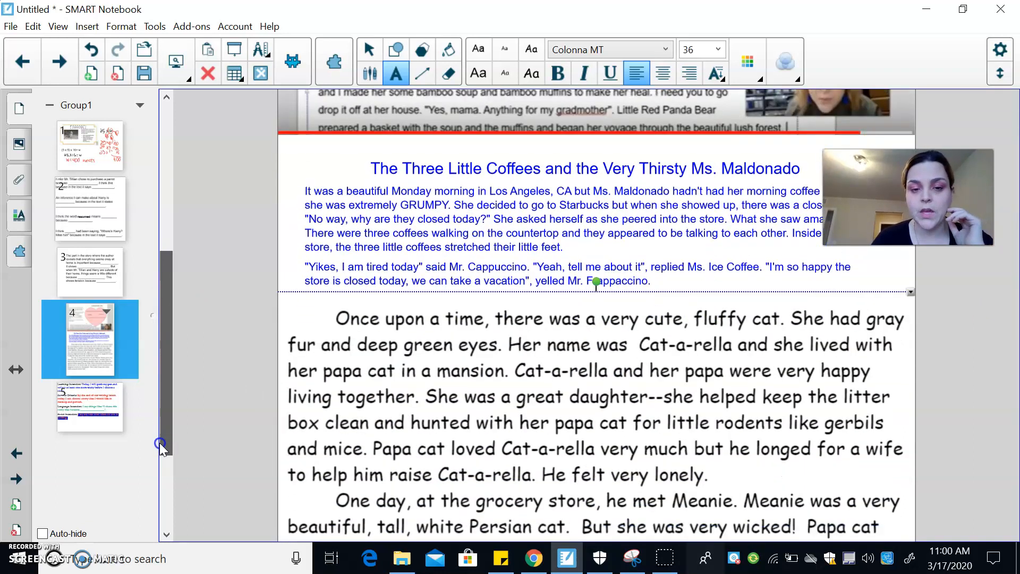
scroll("up", 3)
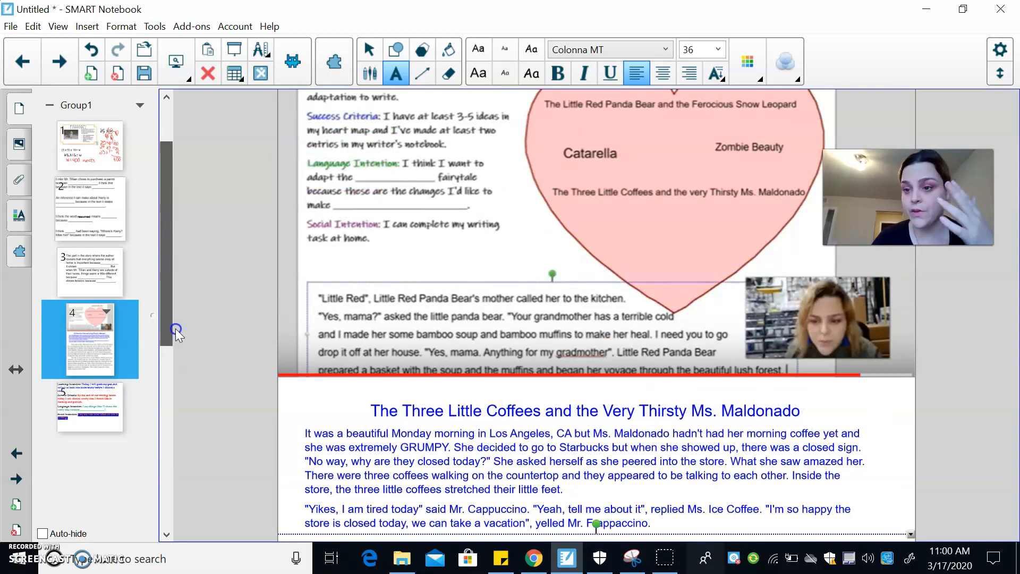
scroll("down", 3)
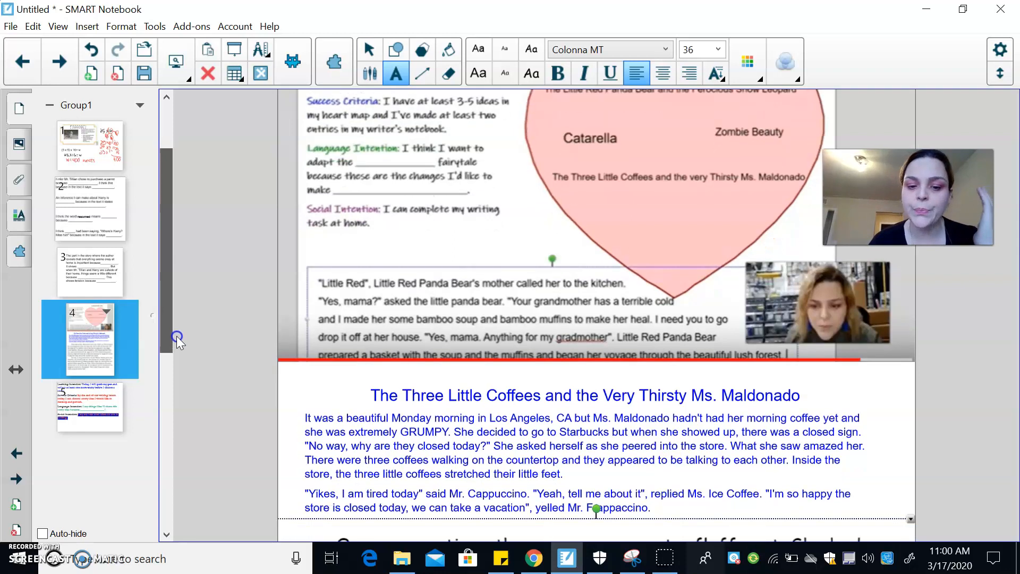
scroll("down", 3)
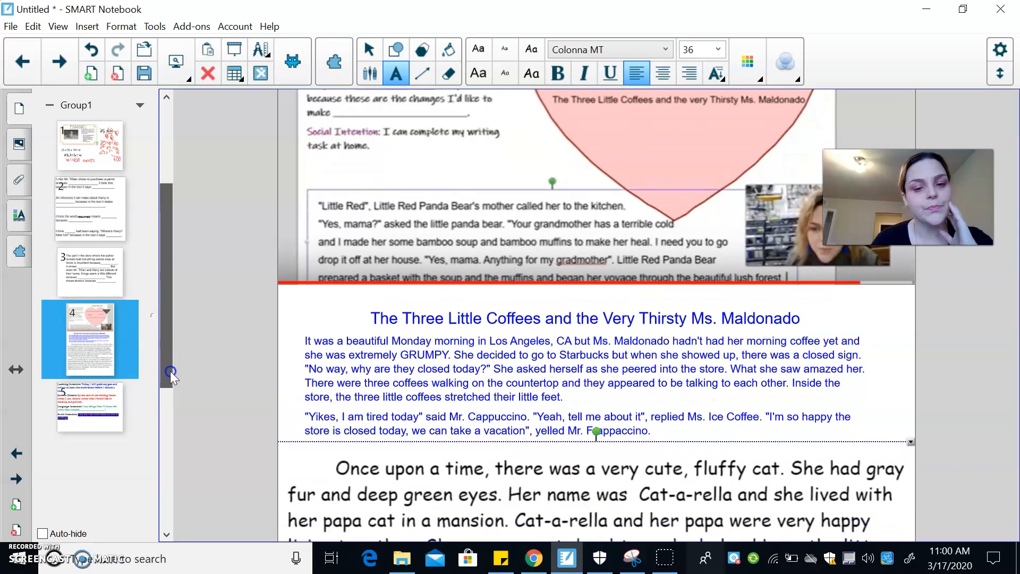
scroll("down", 3)
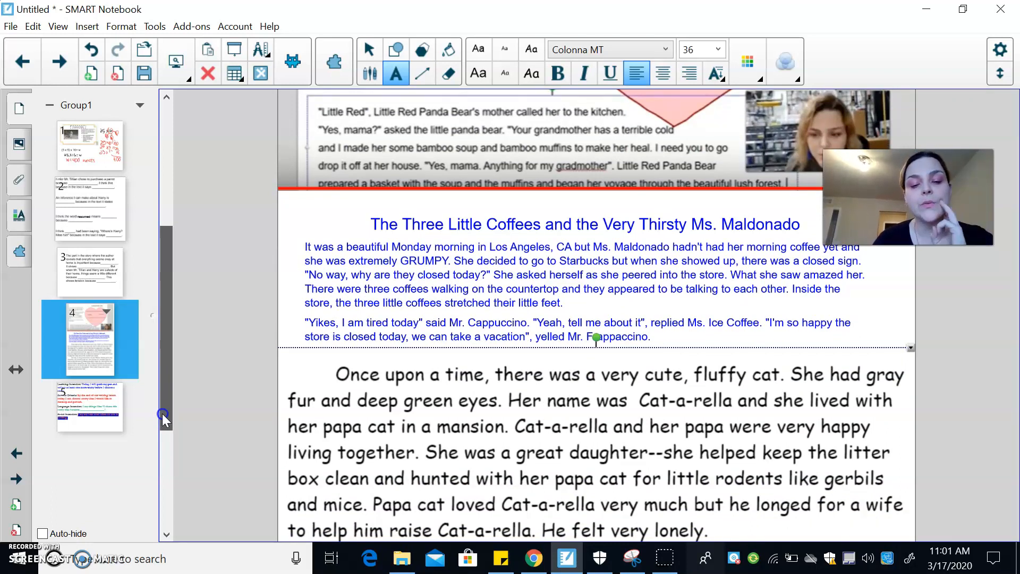
Step: Scroll through Cat-a-rella down to where things go really wrong for her
scroll("down", 3)
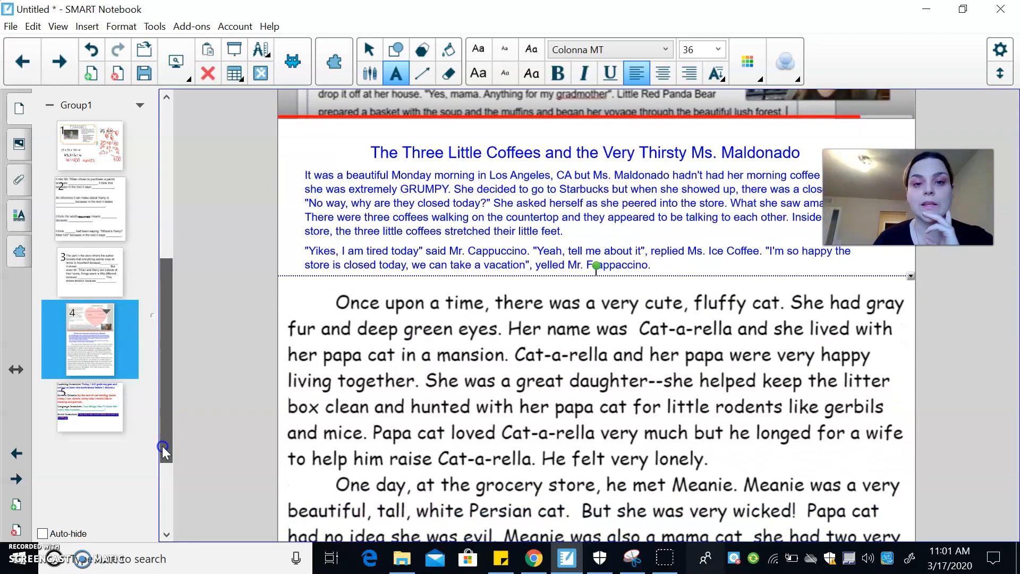
scroll("up", 3)
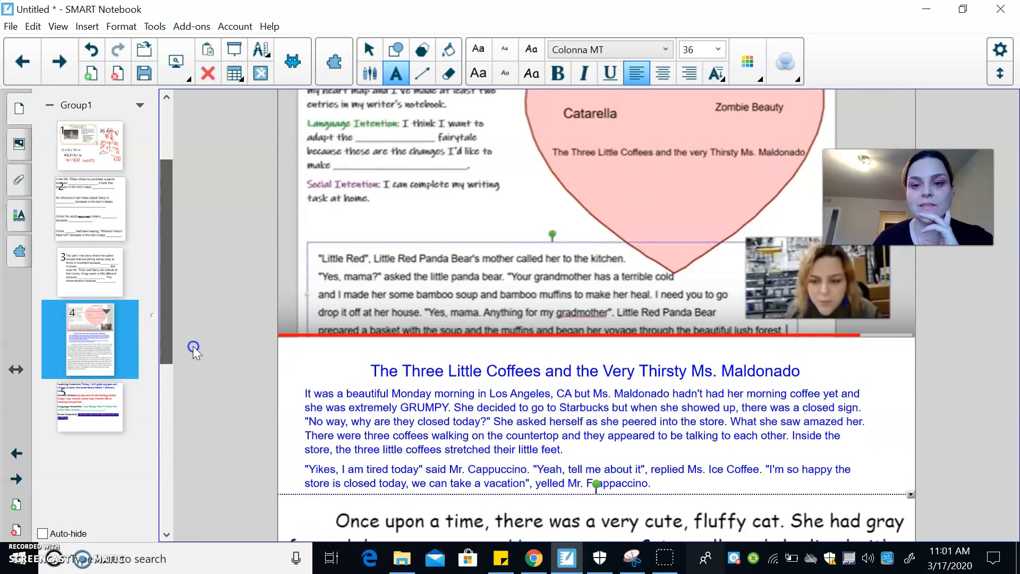
scroll("down", 3)
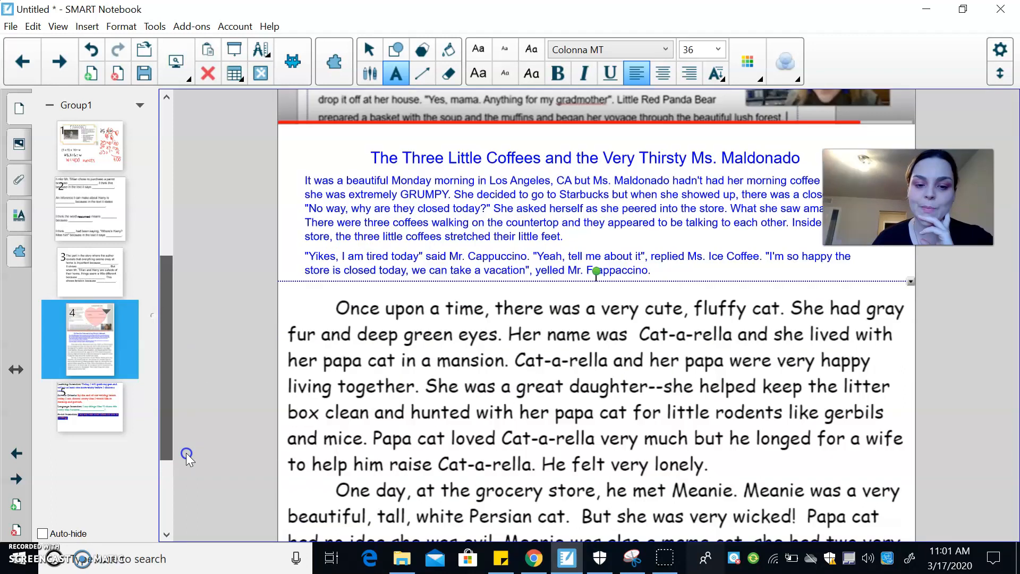
scroll("down", 3)
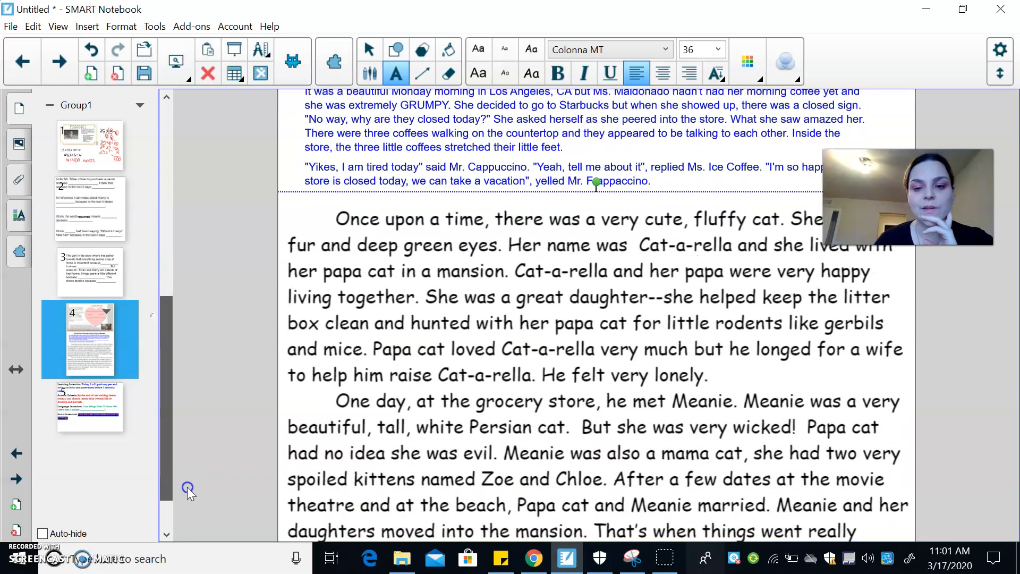
scroll("up", 3)
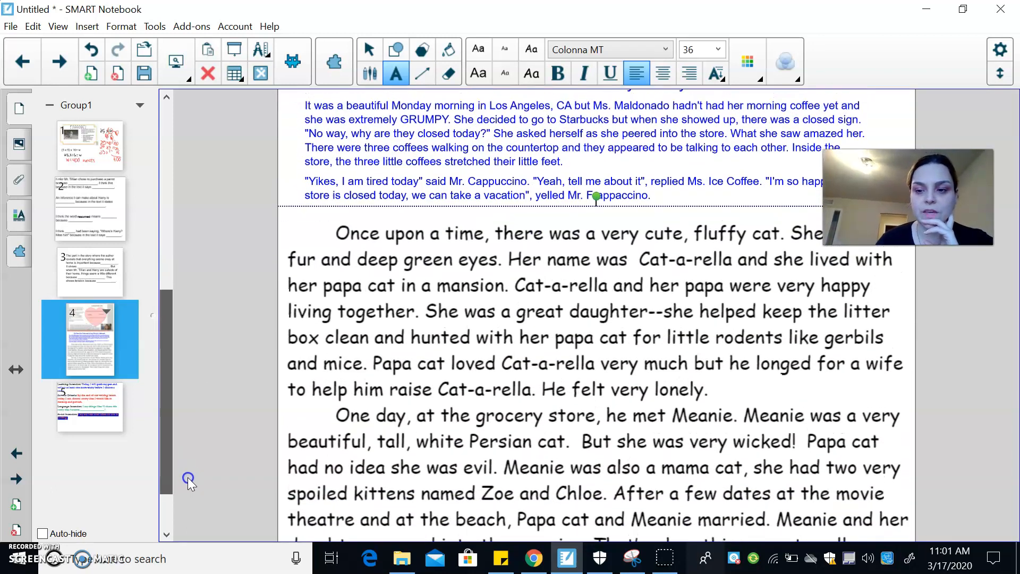
scroll("up", 3)
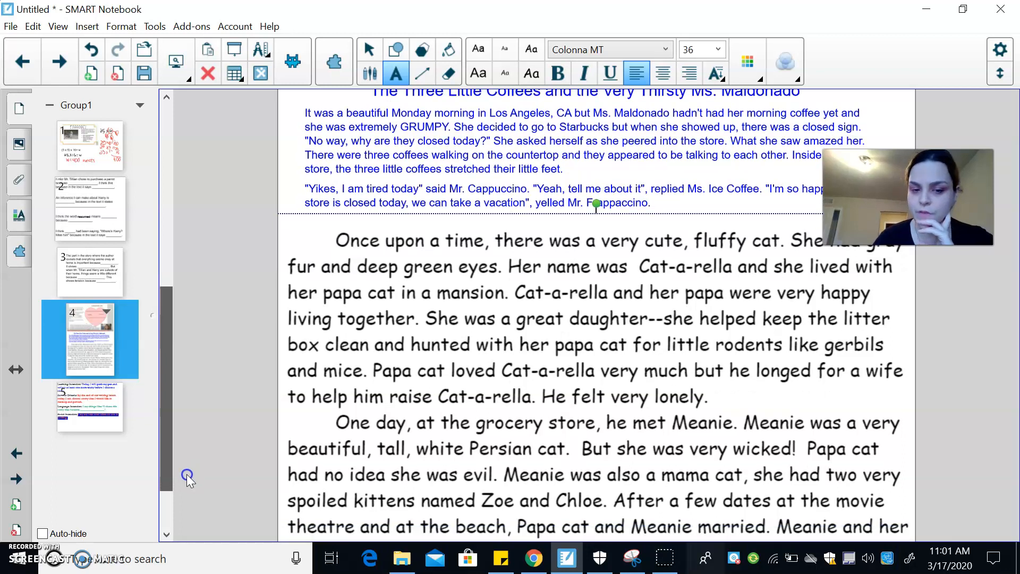
scroll("down", 3)
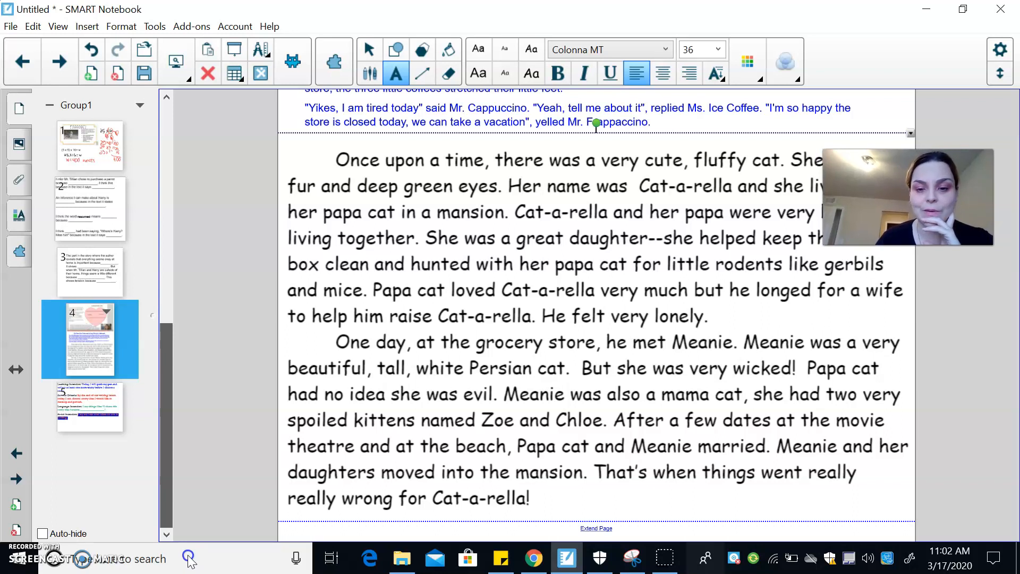
Step: Scroll back up briefly to the heart map, then start reading down page 4
scroll("up", 3)
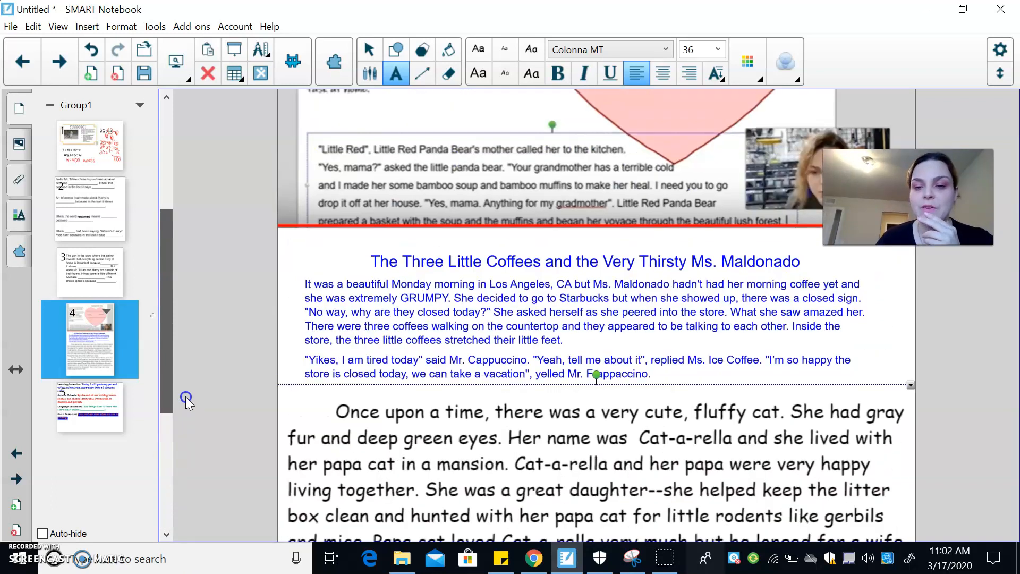
scroll("up", 3)
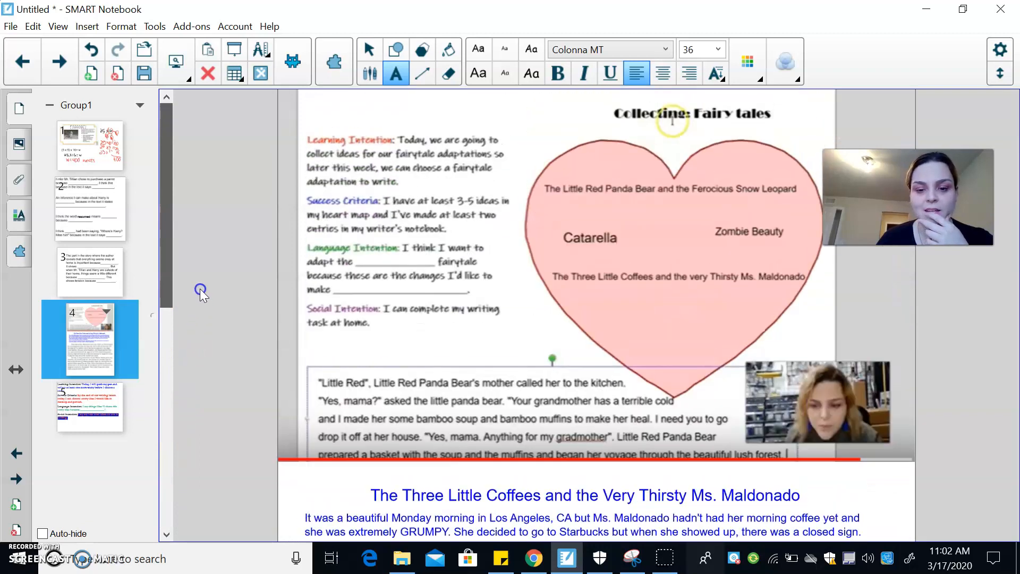
scroll("down", 3)
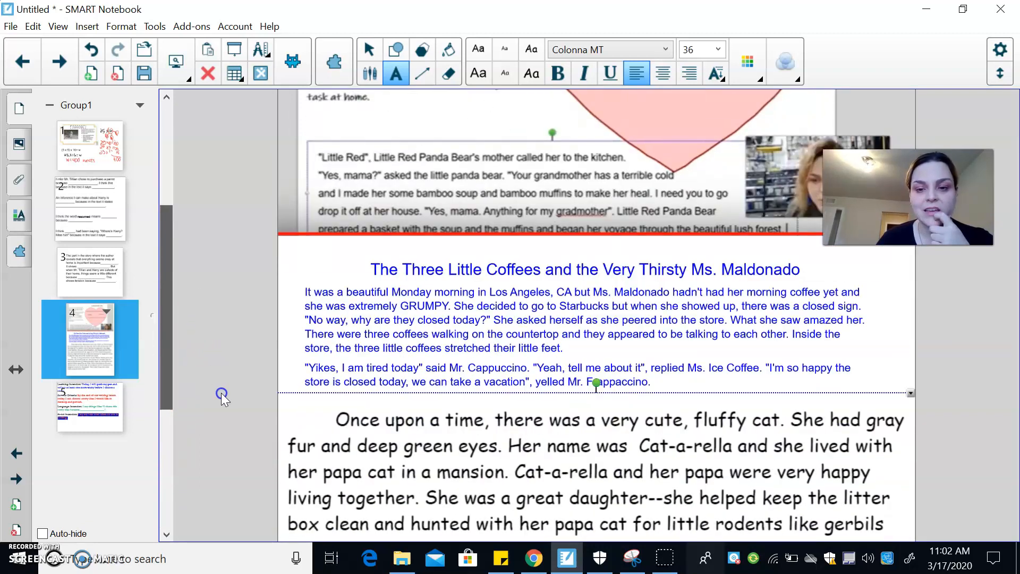
scroll("down", 3)
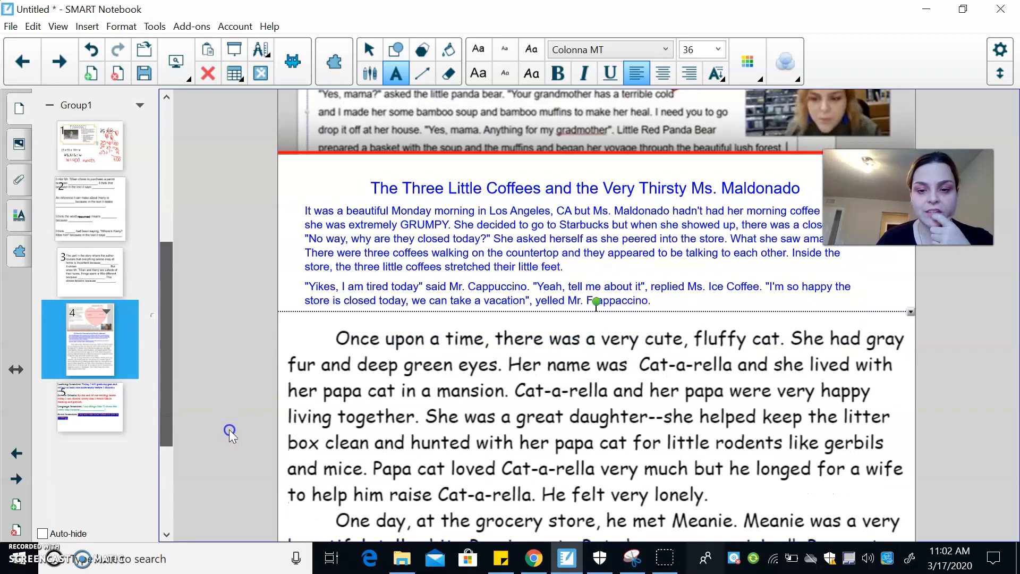
scroll("down", 3)
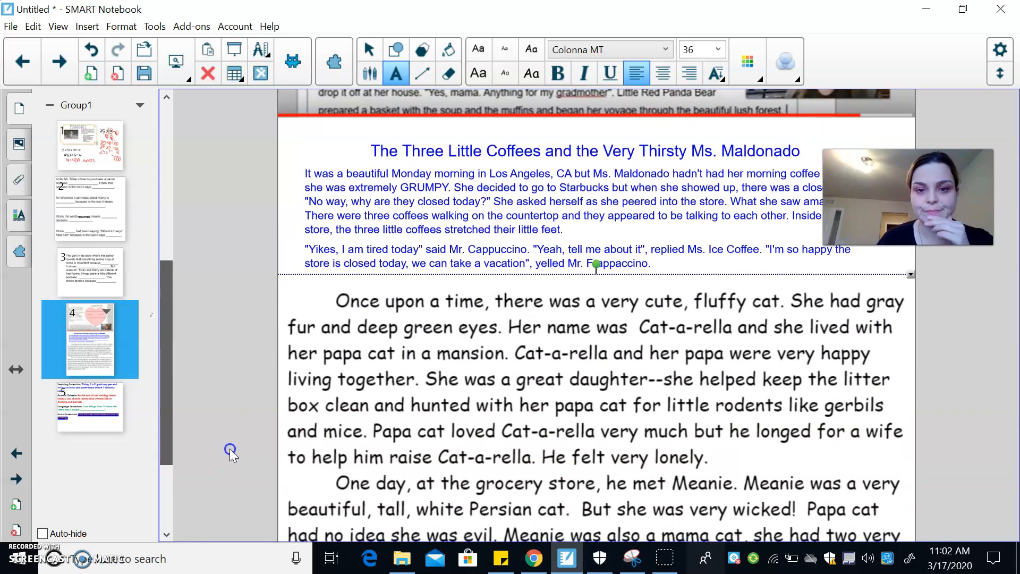
scroll("up", 3)
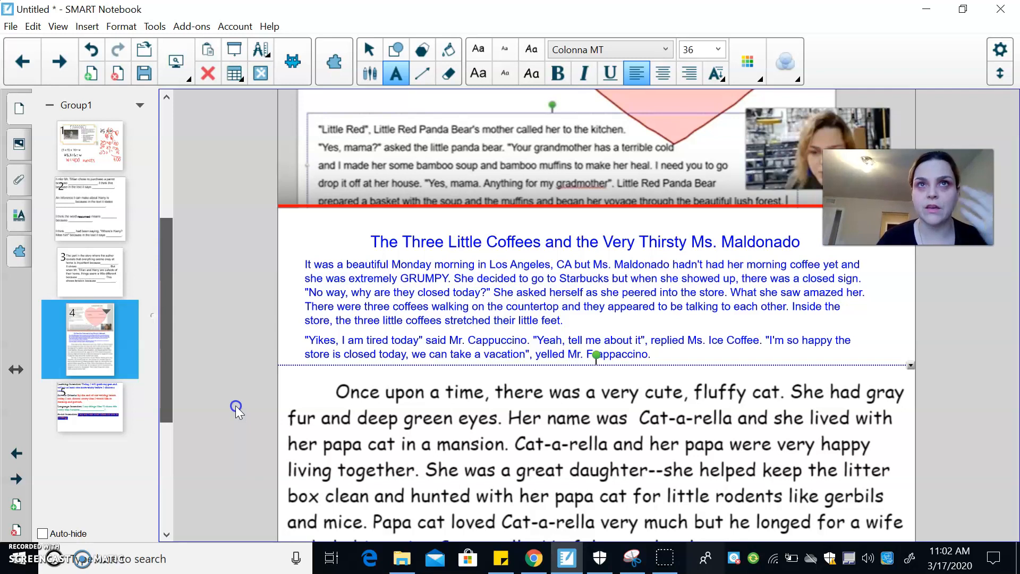
Step: Scroll past the Little Red Panda and Three Little Coffees drafts to Cat-a-rella's final line
scroll("down", 3)
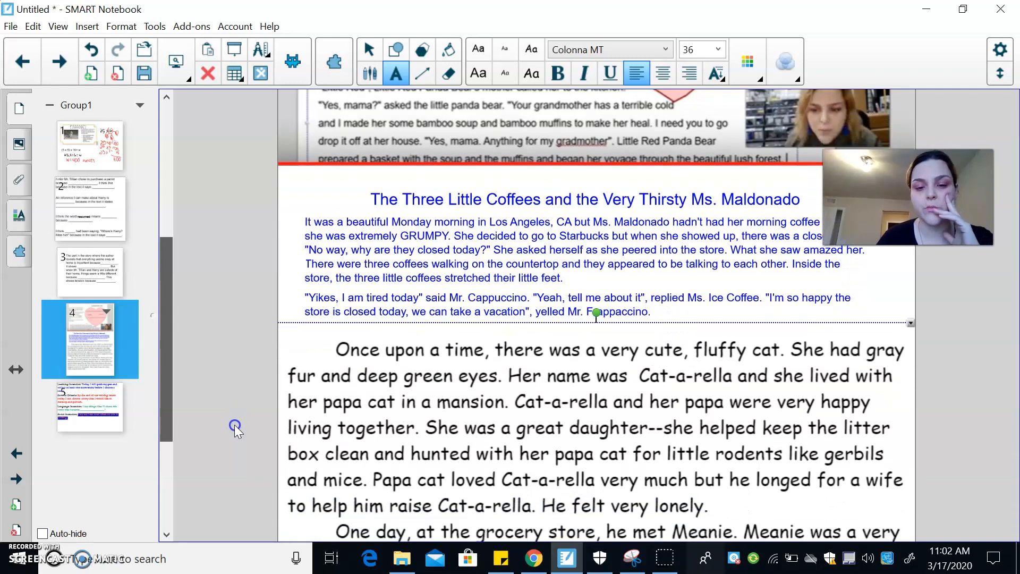
scroll("down", 3)
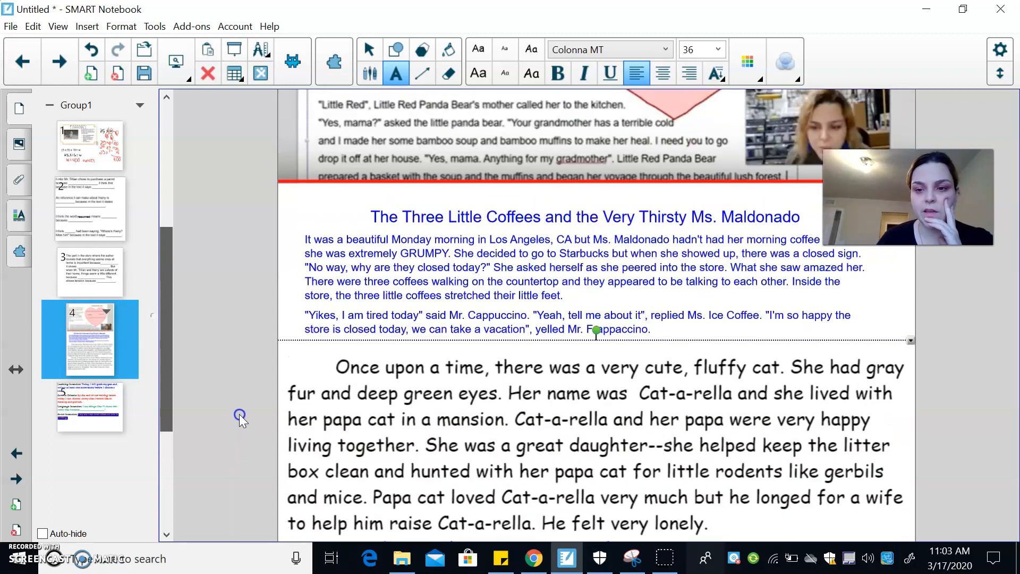
scroll("down", 3)
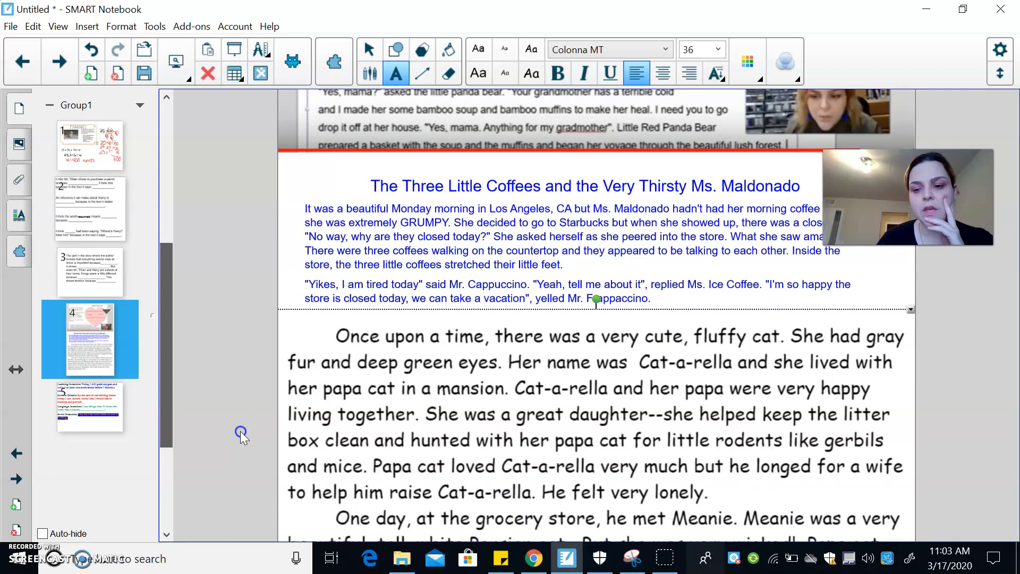
scroll("up", 3)
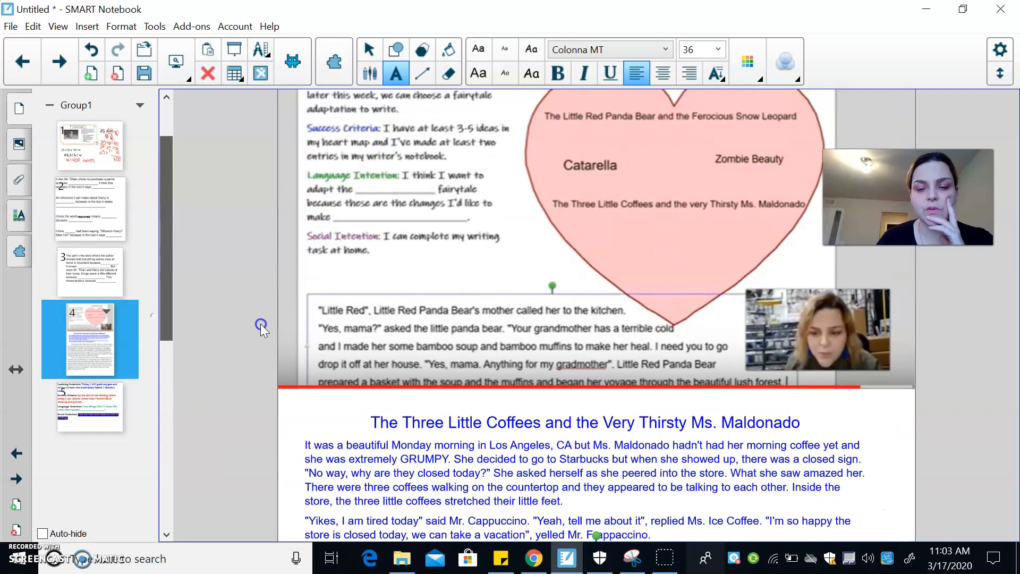
scroll("up", 3)
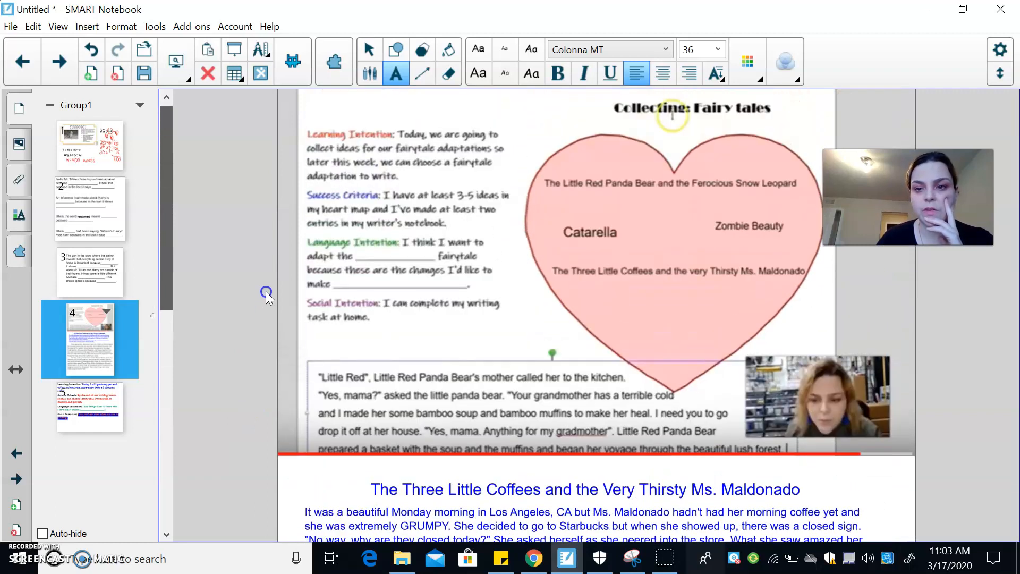
scroll("down", 3)
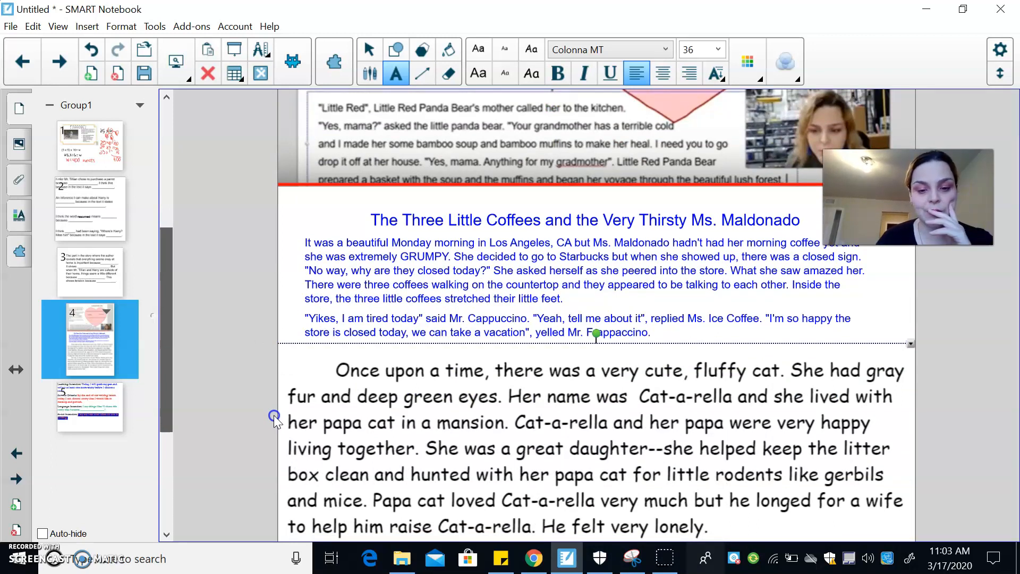
scroll("down", 3)
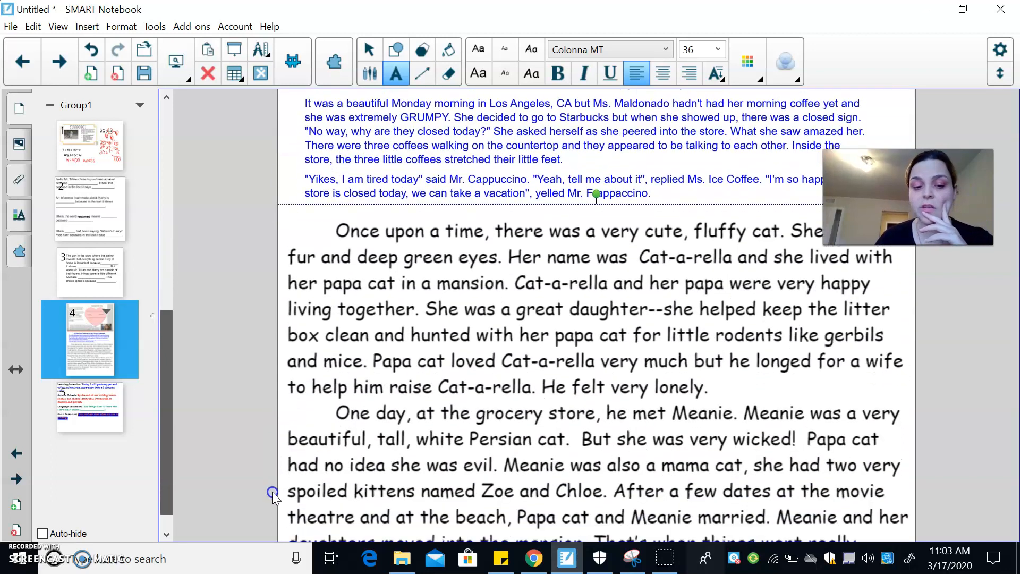
scroll("down", 3)
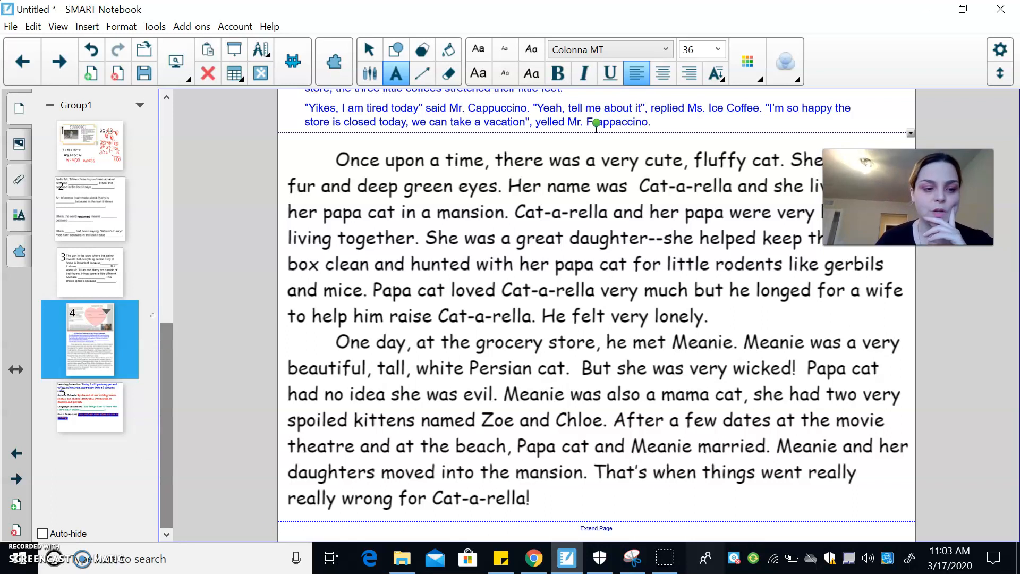
left_click(89, 406)
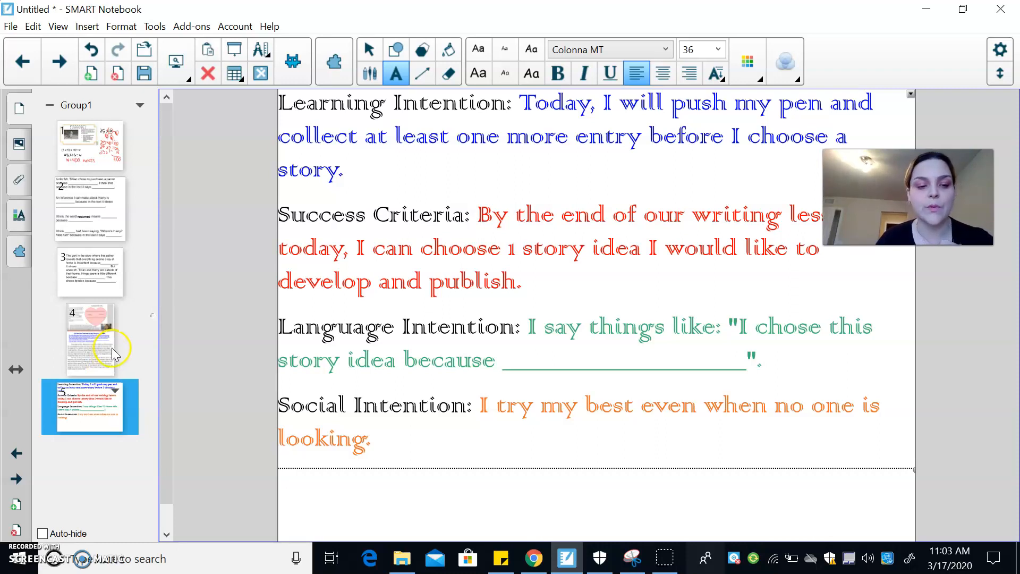
left_click(89, 338)
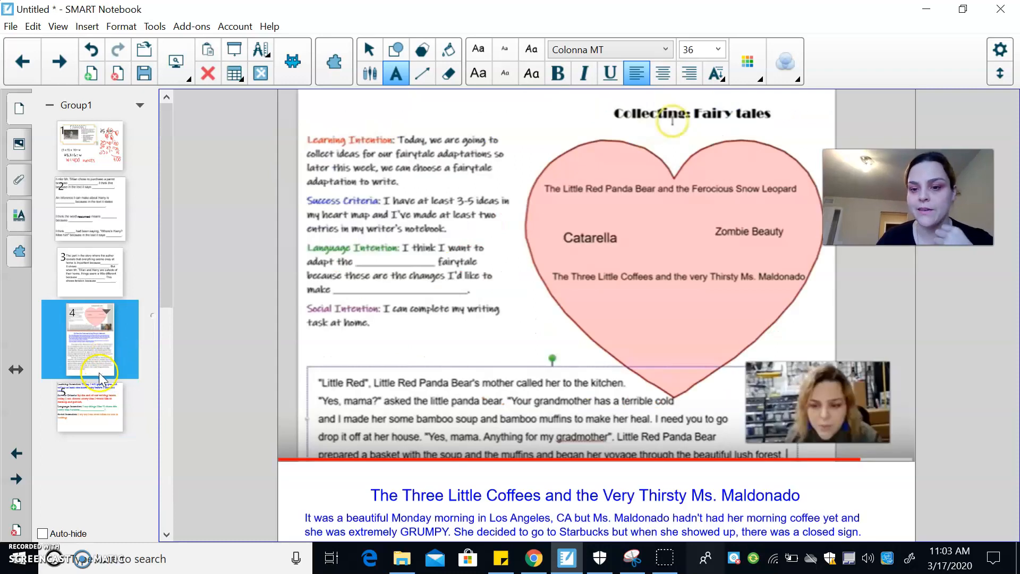
left_click(90, 406)
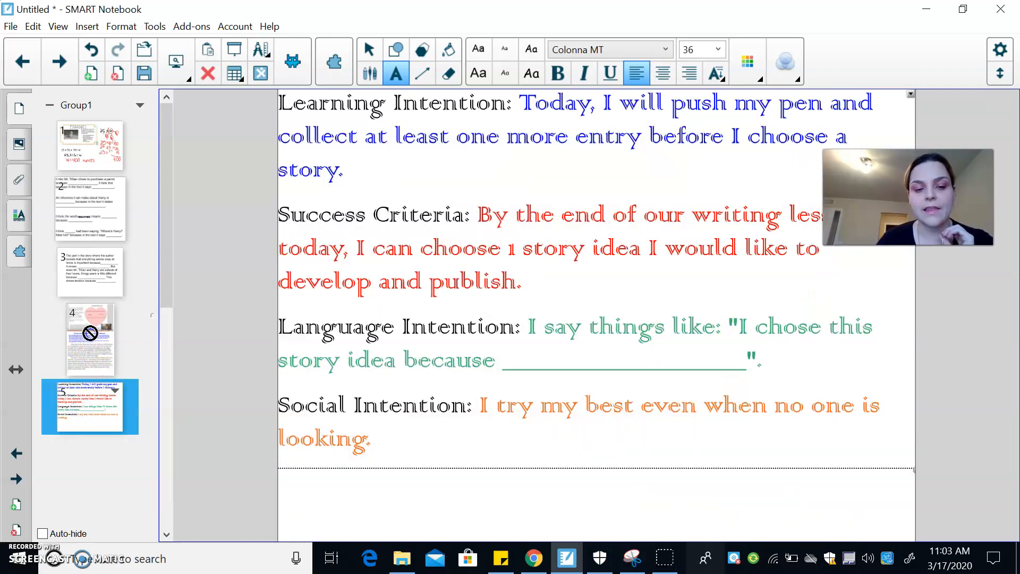
left_click(90, 339)
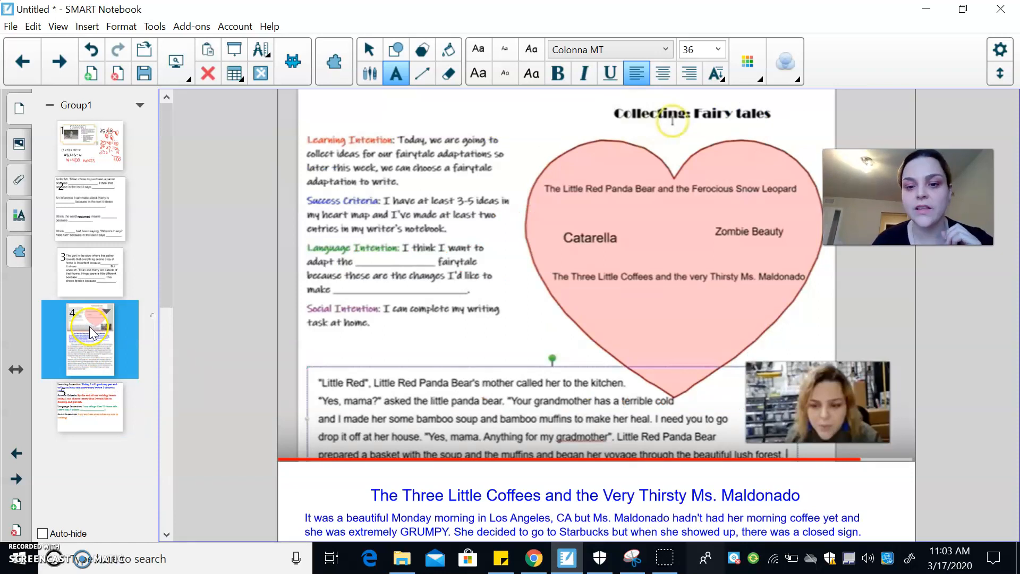
mouse_move(125, 298)
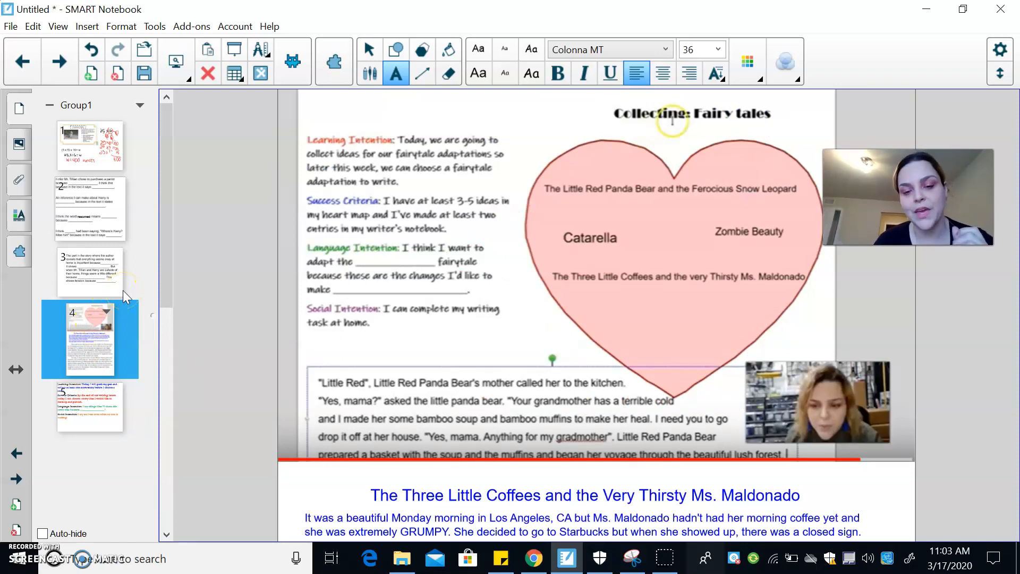
mouse_move(156, 290)
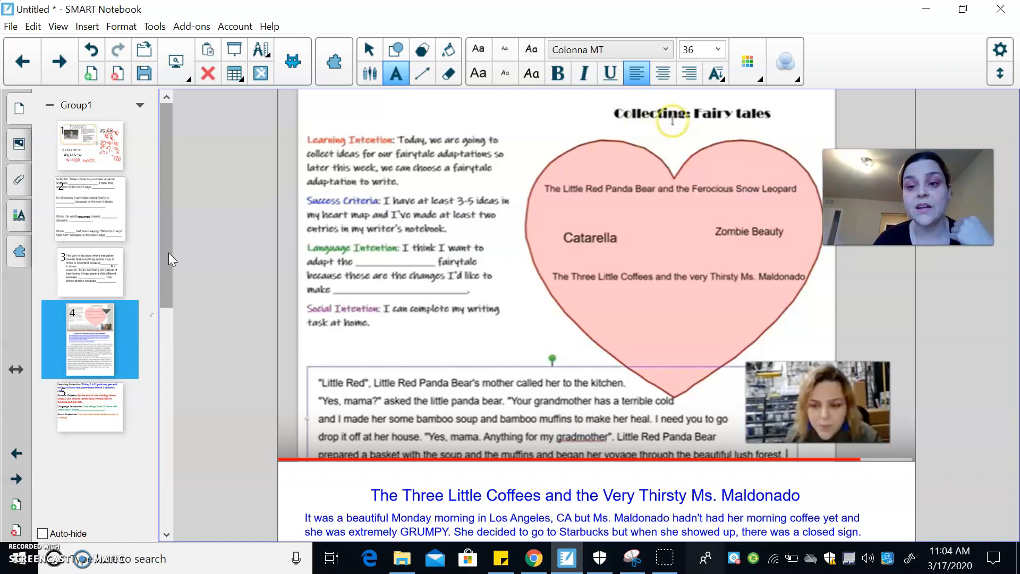
mouse_move(208, 310)
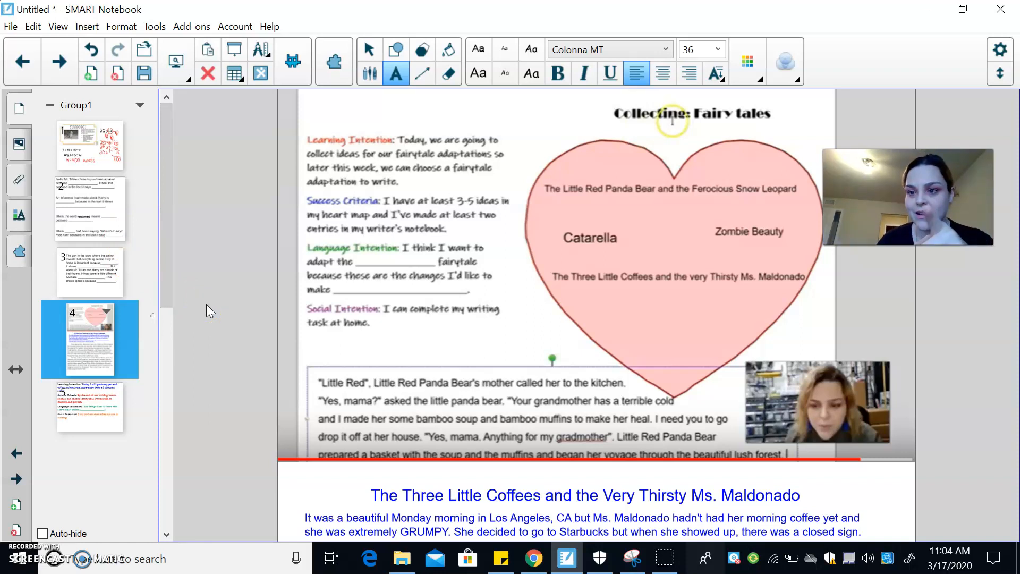
mouse_move(146, 300)
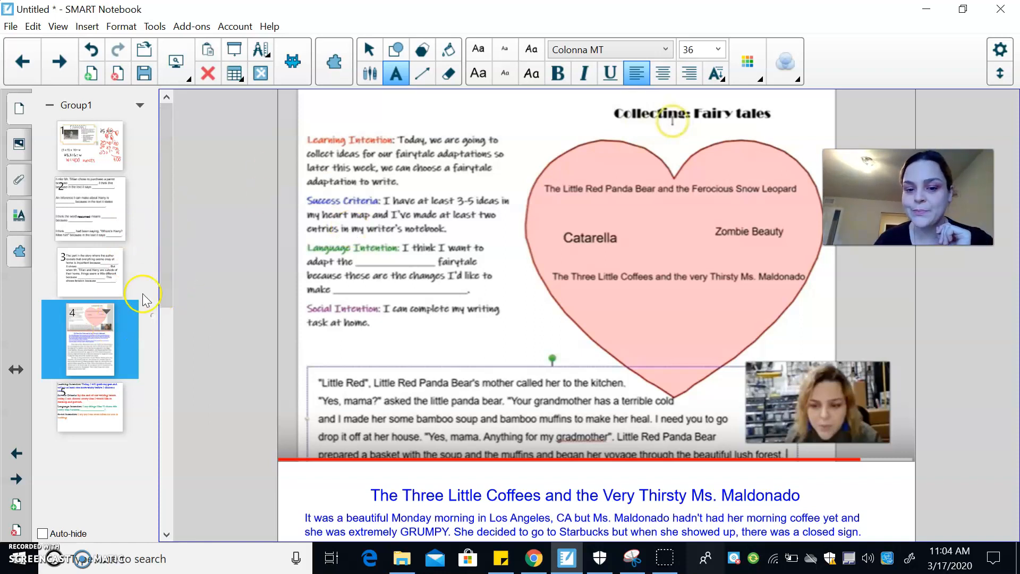